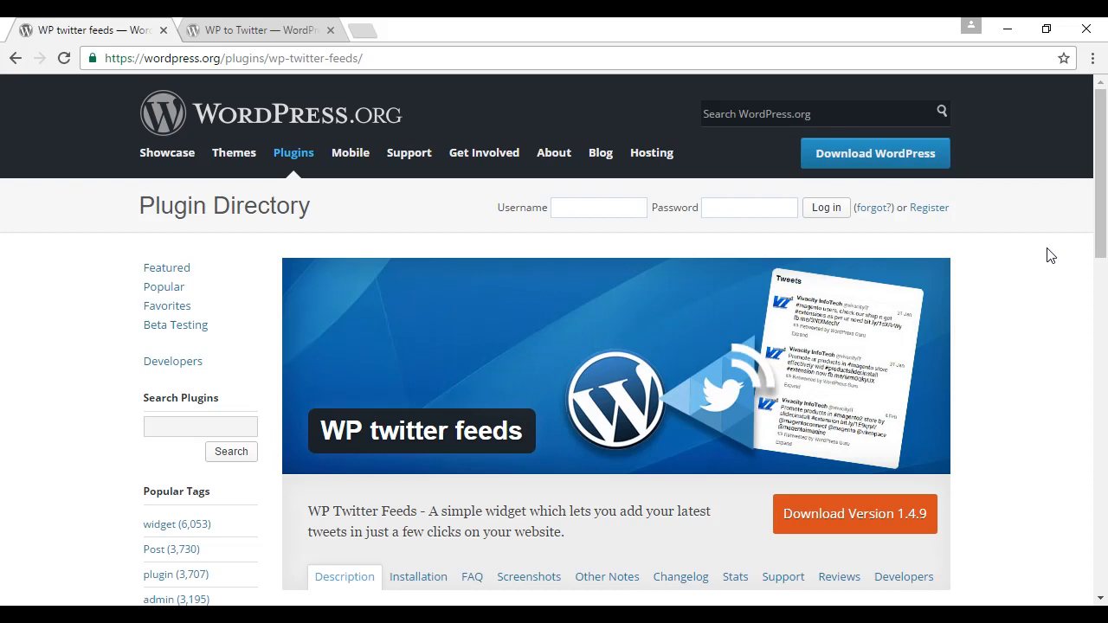
{"action": "mouse_move", "coordinate": [505, 24]}
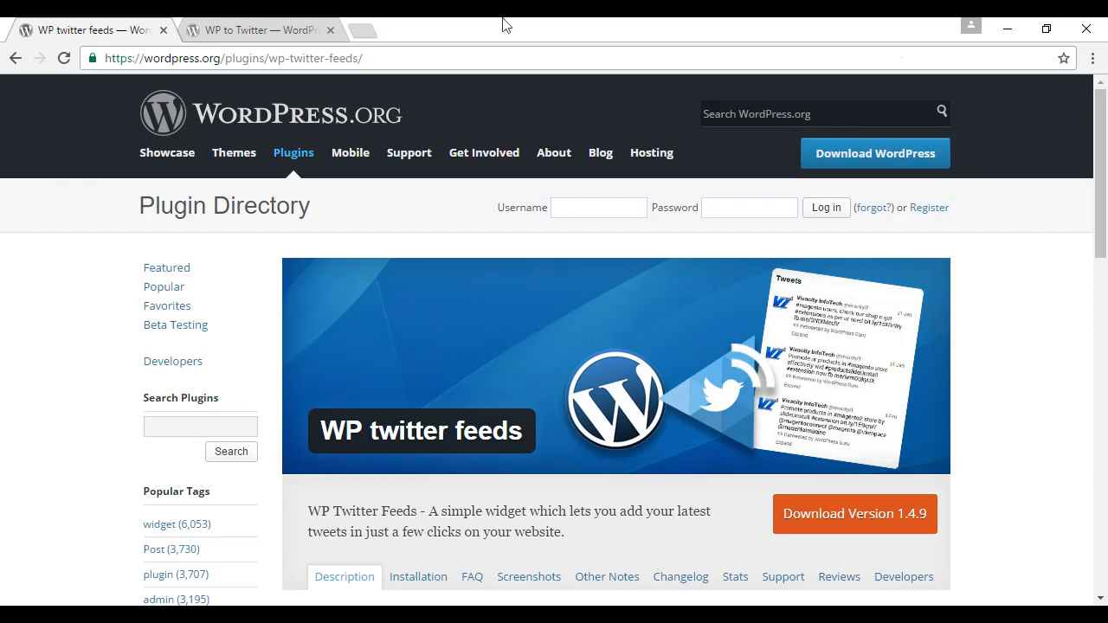
Step: Switch to the Codex Embeds page showing the Usage section's YouTube URL example
{"action": "left_click", "coordinate": [251, 30]}
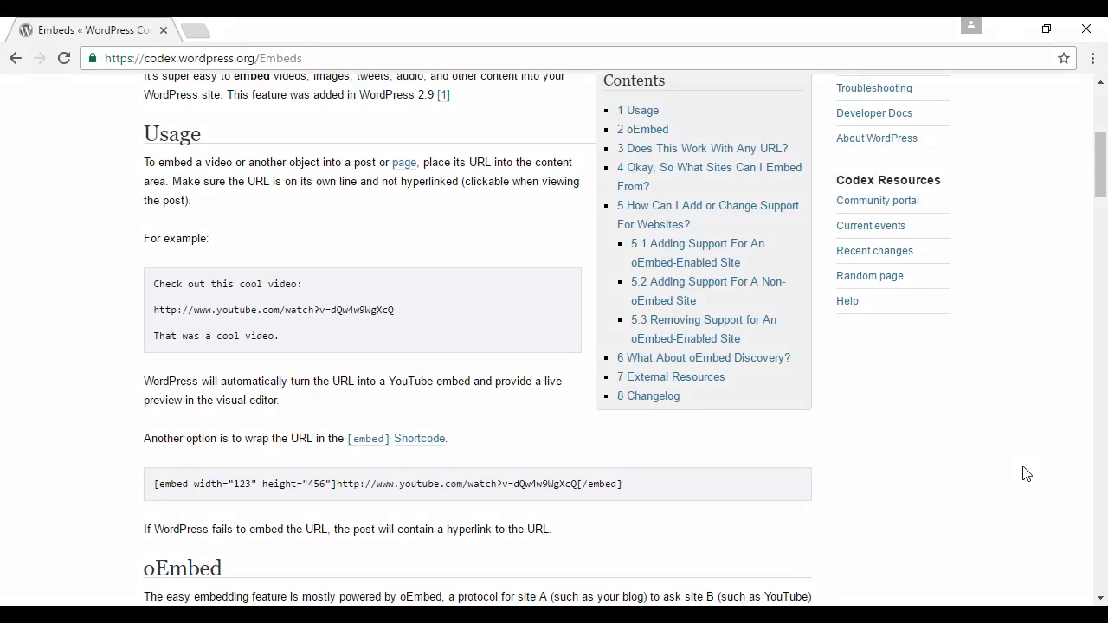
{"action": "mouse_move", "coordinate": [214, 315]}
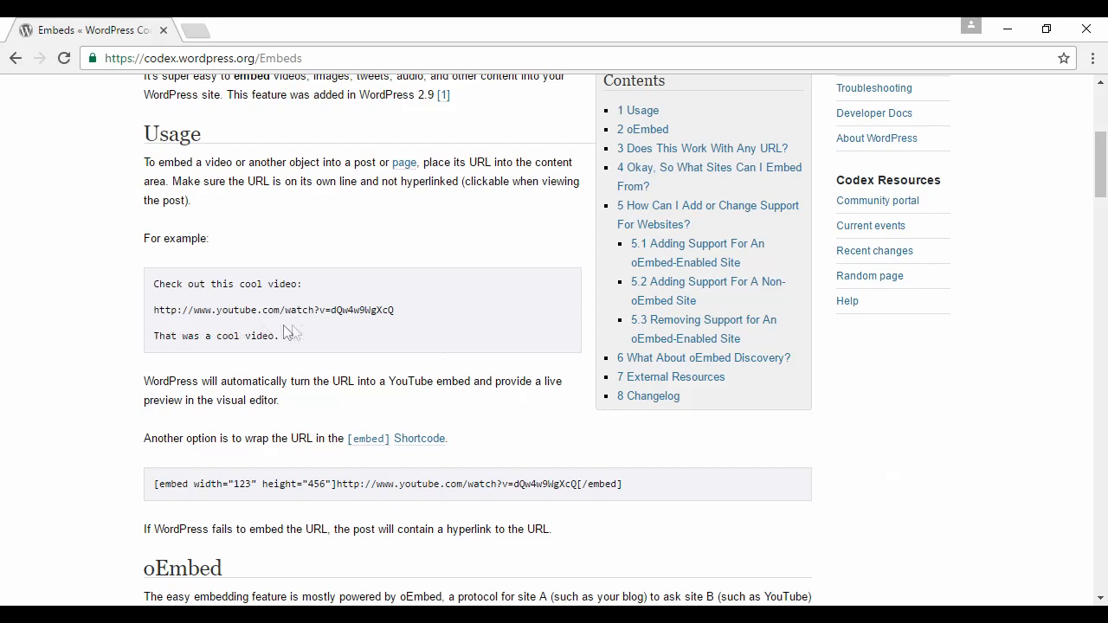
{"action": "mouse_move", "coordinate": [409, 324]}
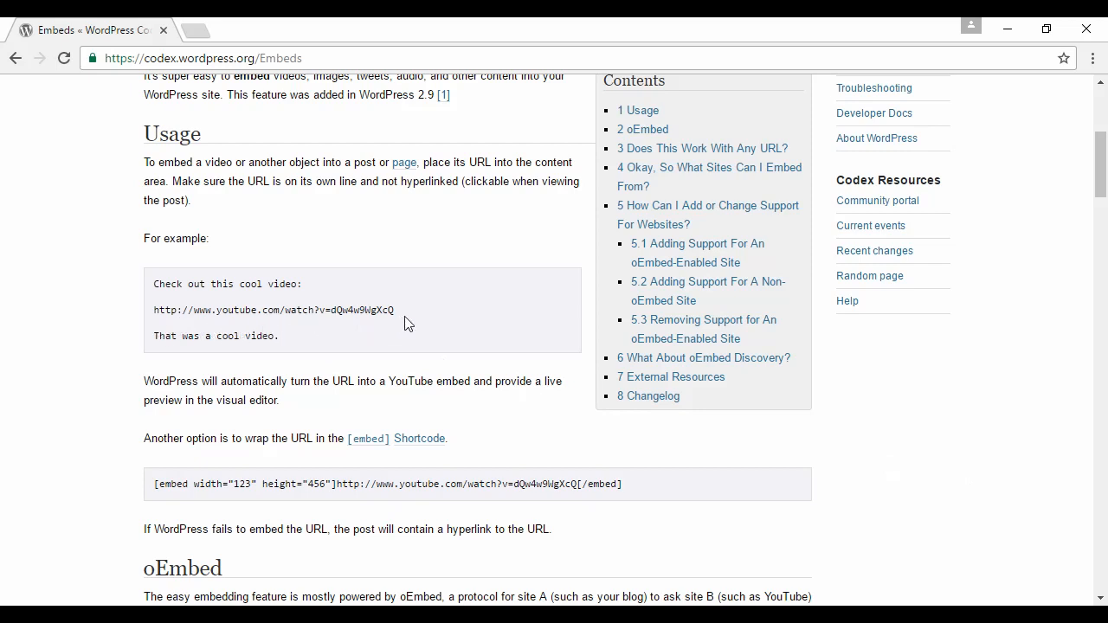